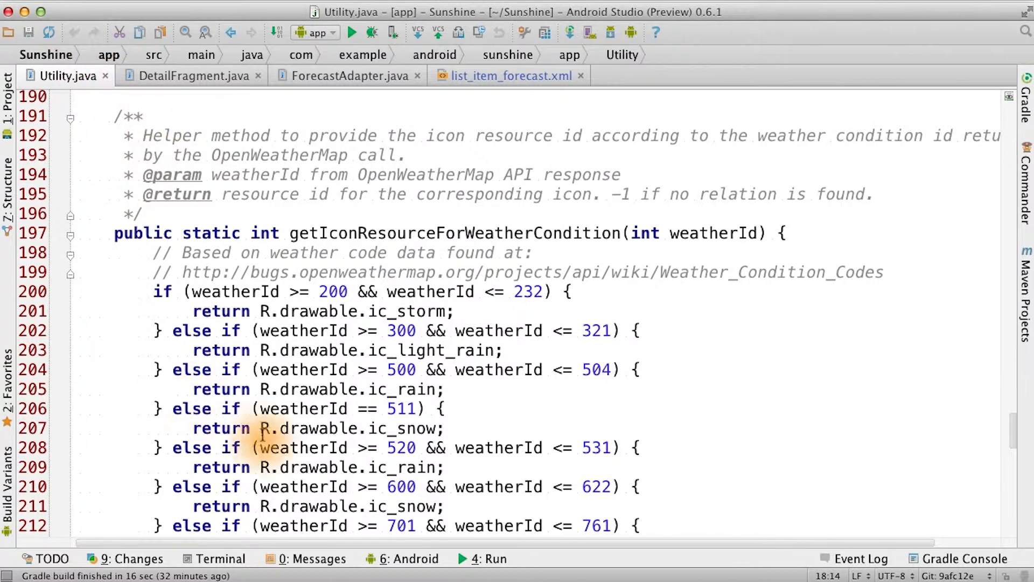
pyautogui.moveTo(139, 96)
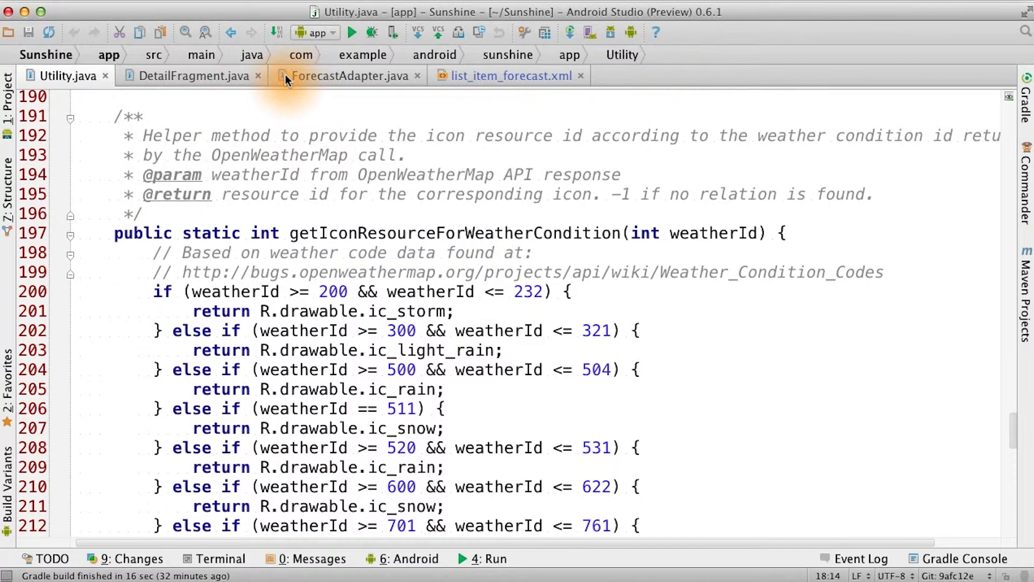
# - Show DetailFragment.java's onLoadFinished setting art via Utility.getArtResourceForWeatherCondition
pyautogui.click(192, 76)
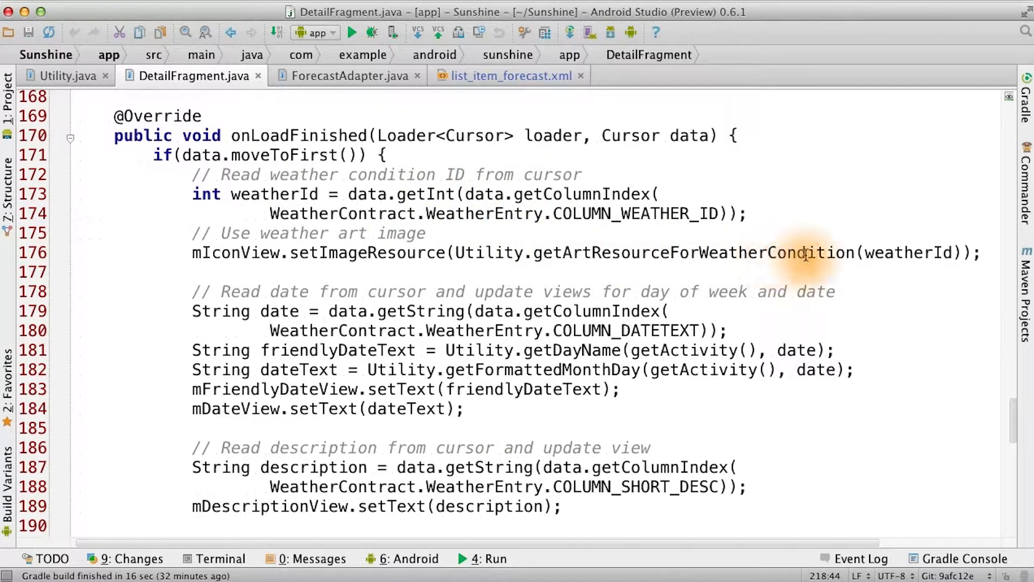
pyautogui.moveTo(506, 252)
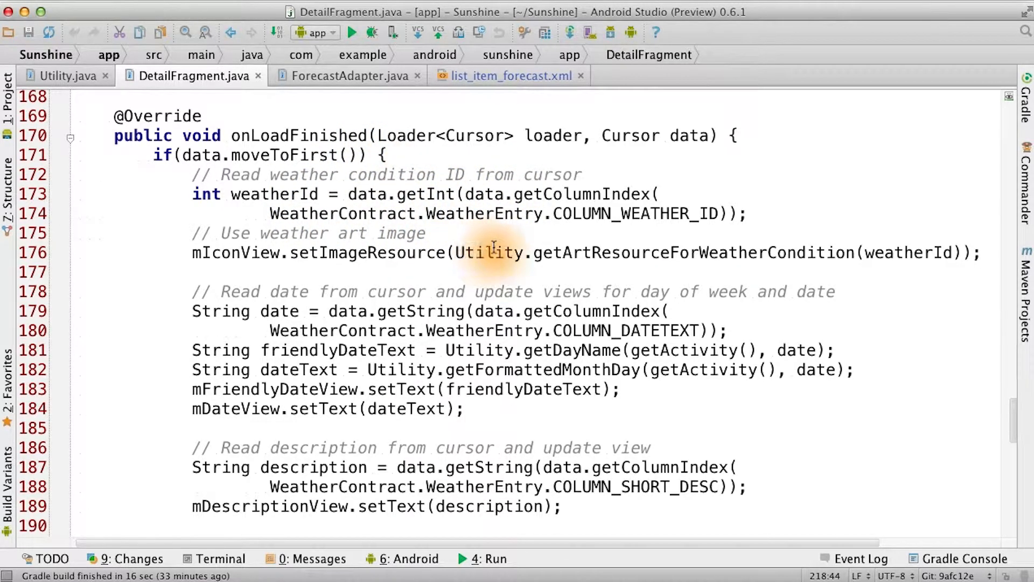
pyautogui.moveTo(838, 252)
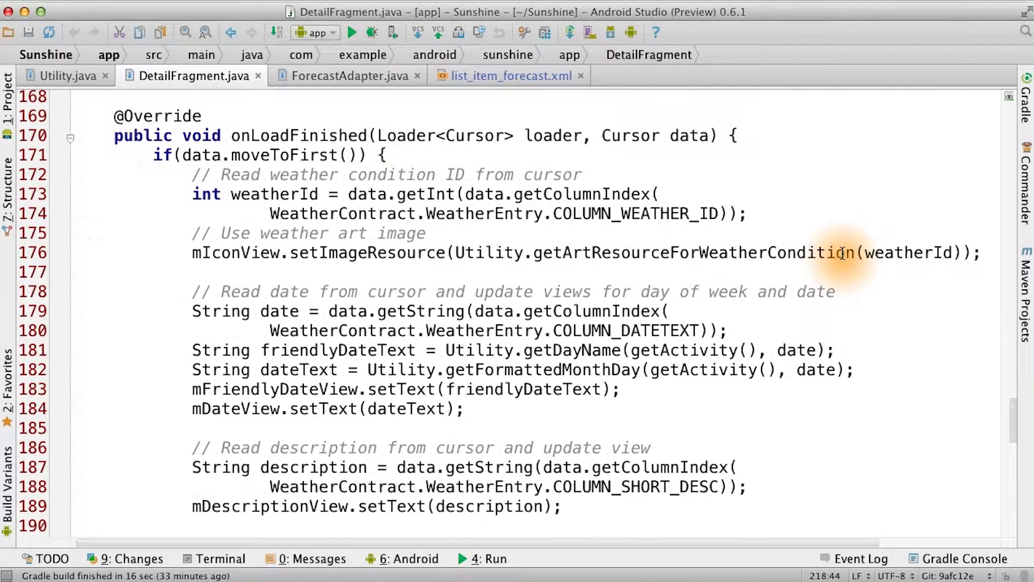
pyautogui.moveTo(692, 252)
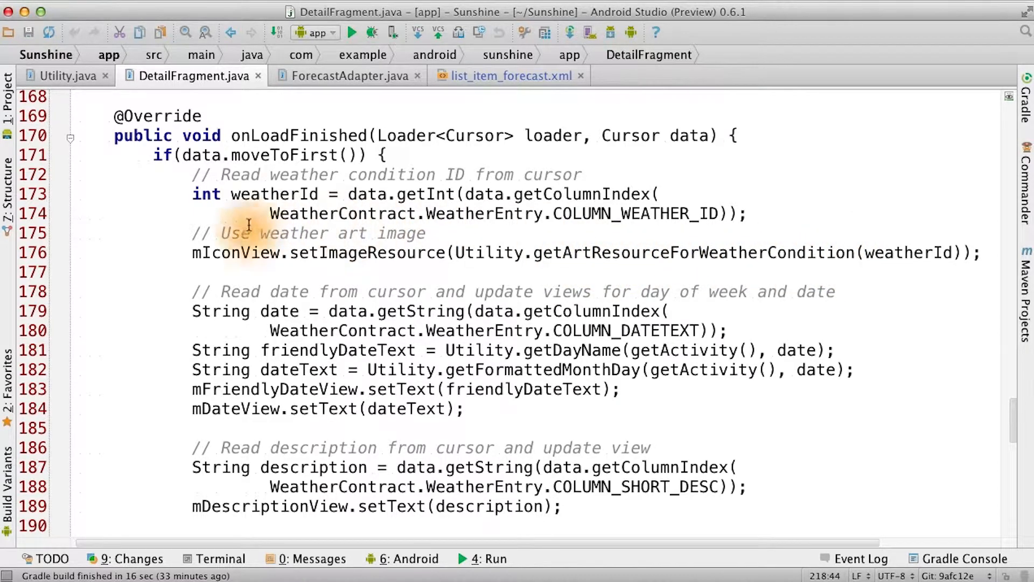
# - Review ForecastAdapter's bindView icon/art logic, then show list_item_forecast.xml's list_item_icon ImageView
pyautogui.click(348, 75)
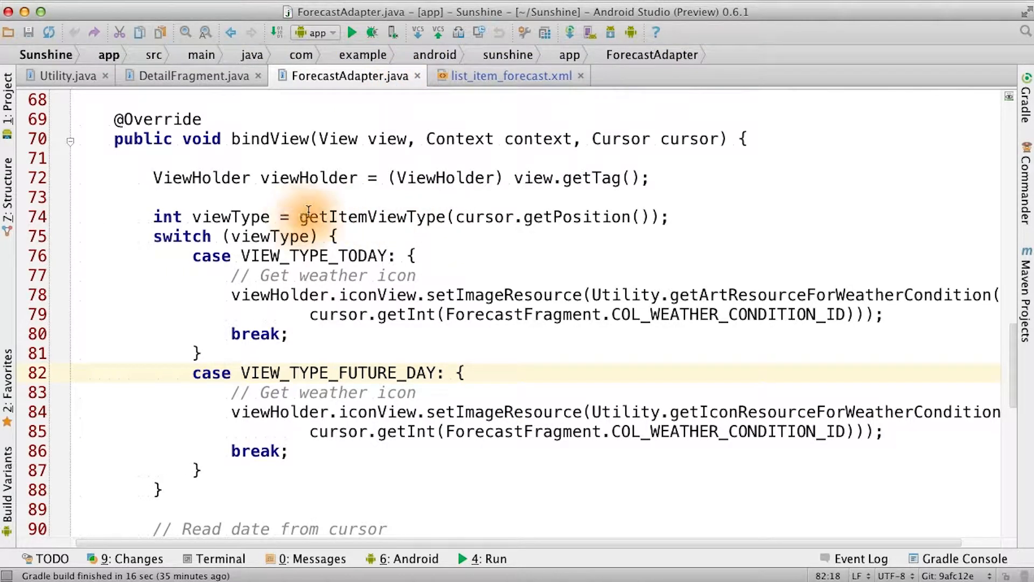
pyautogui.moveTo(601, 217)
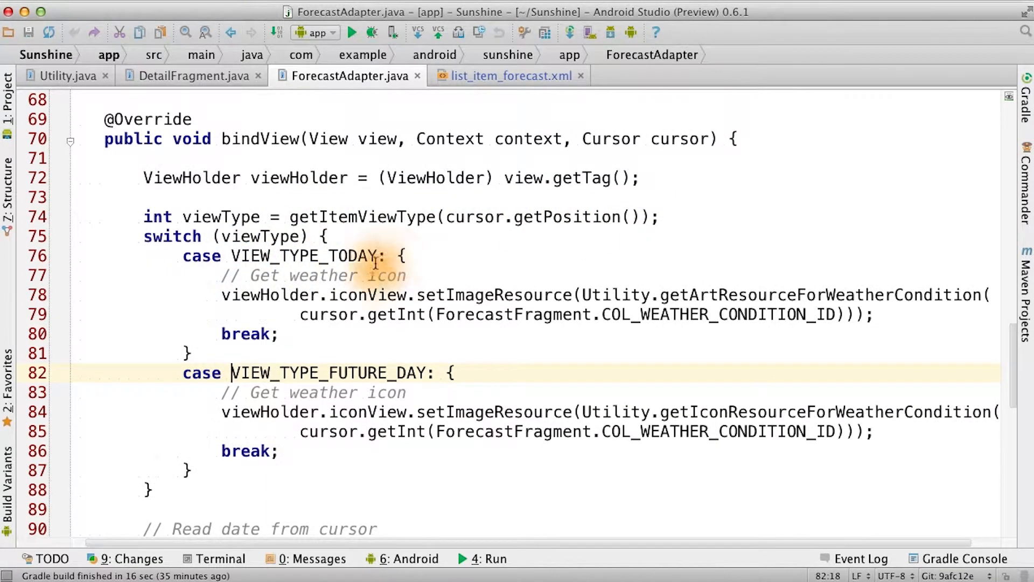
pyautogui.moveTo(693, 314)
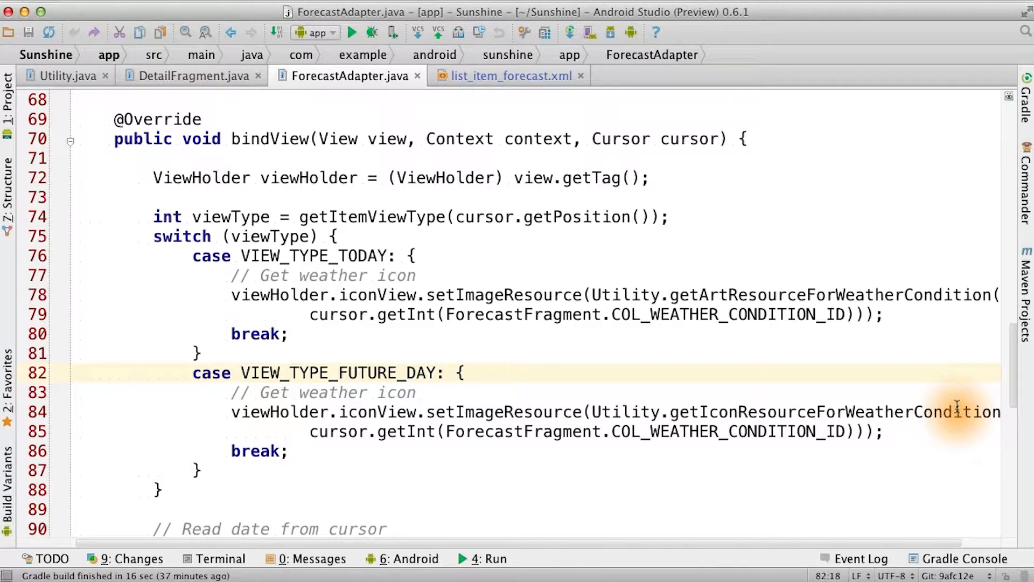
pyautogui.click(510, 75)
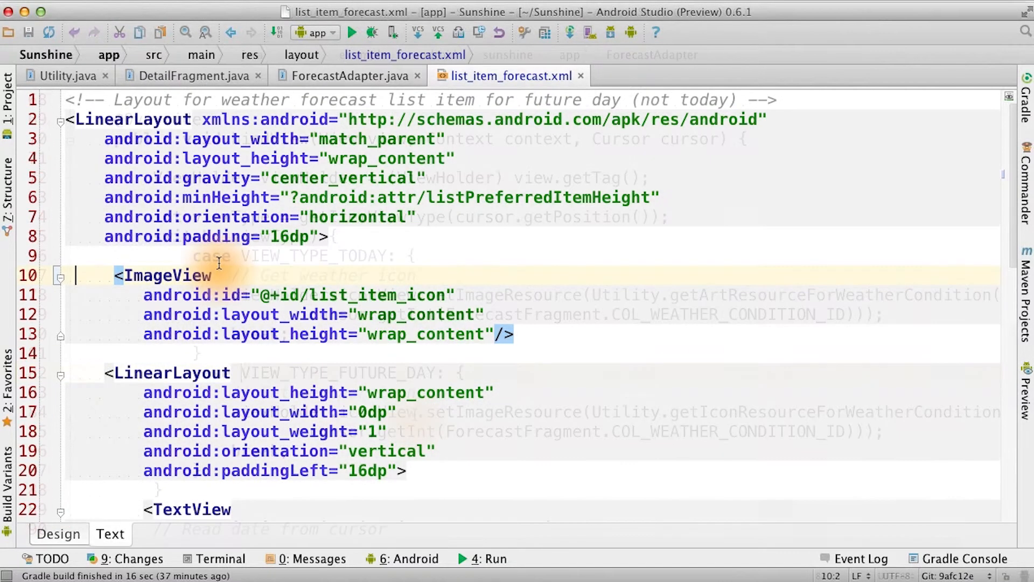